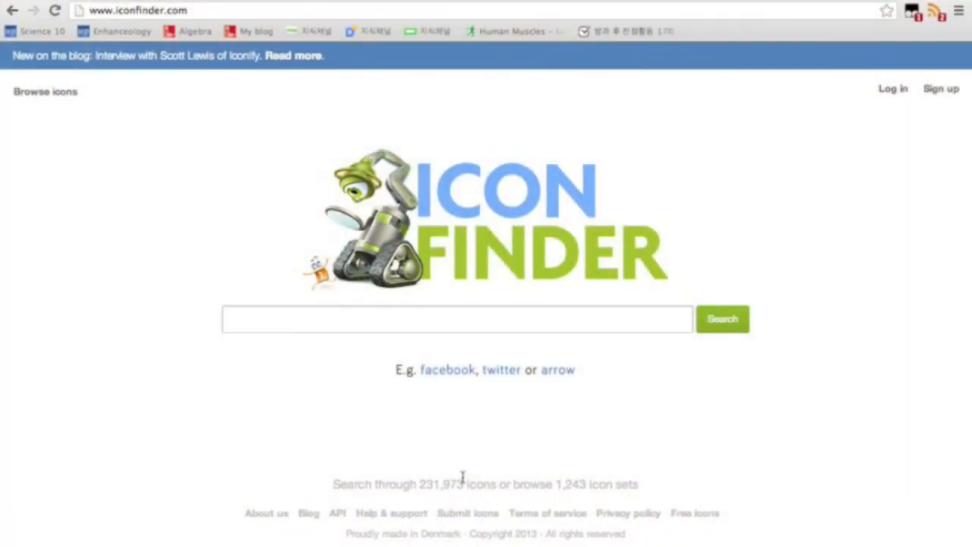
{"action": "mouse_move", "coordinate": [504, 310]}
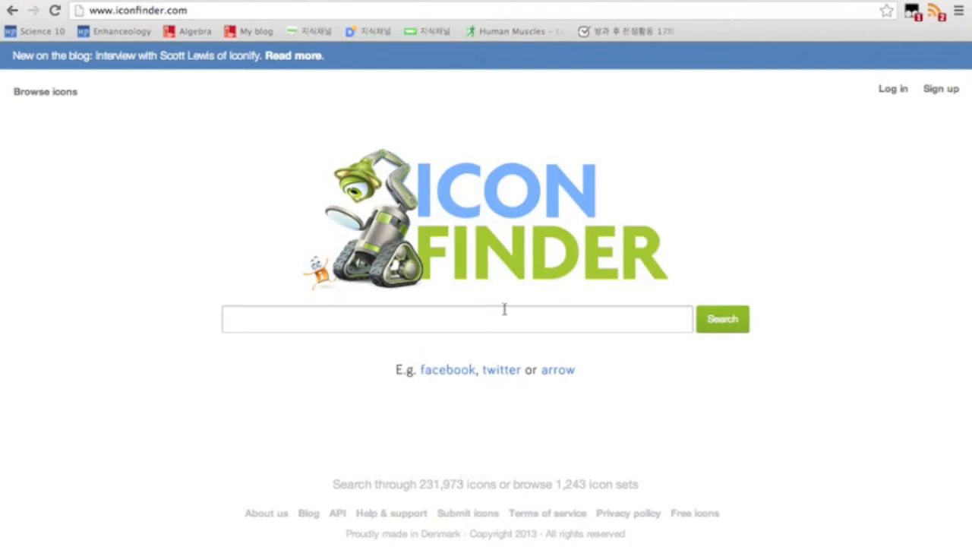
{"action": "mouse_move", "coordinate": [697, 270]}
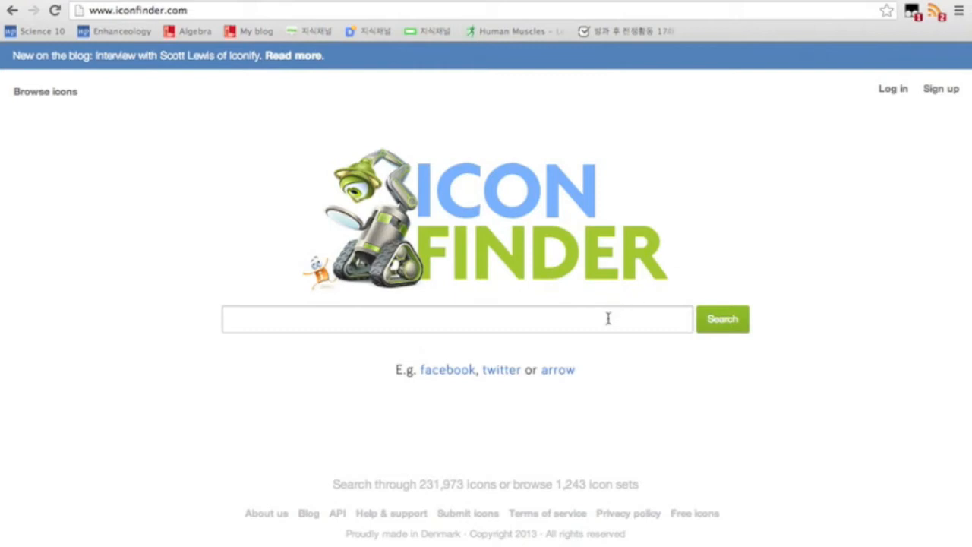
Search Iconfinder for 'a' and browse the 46 letter and symbol icon results
{"action": "left_click", "coordinate": [456, 319]}
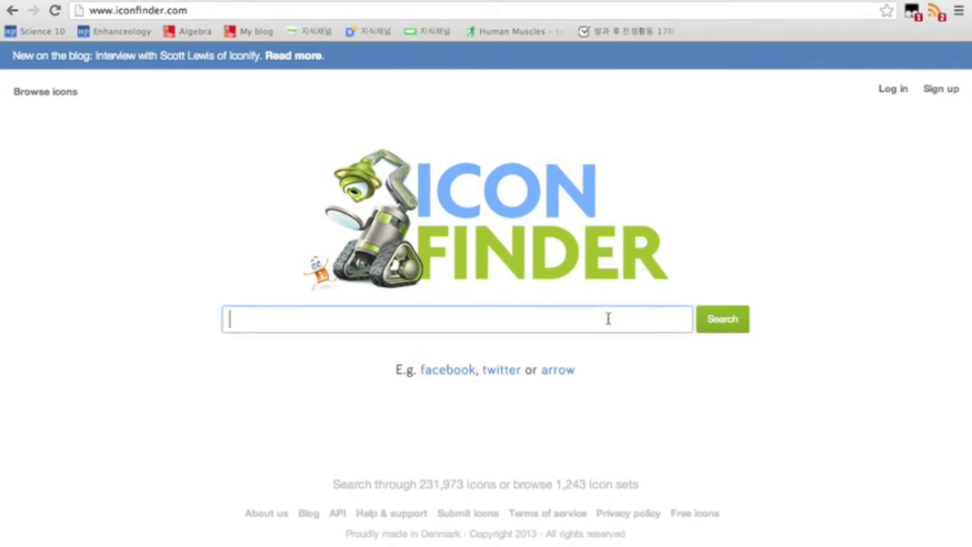
{"action": "type", "text": "a"}
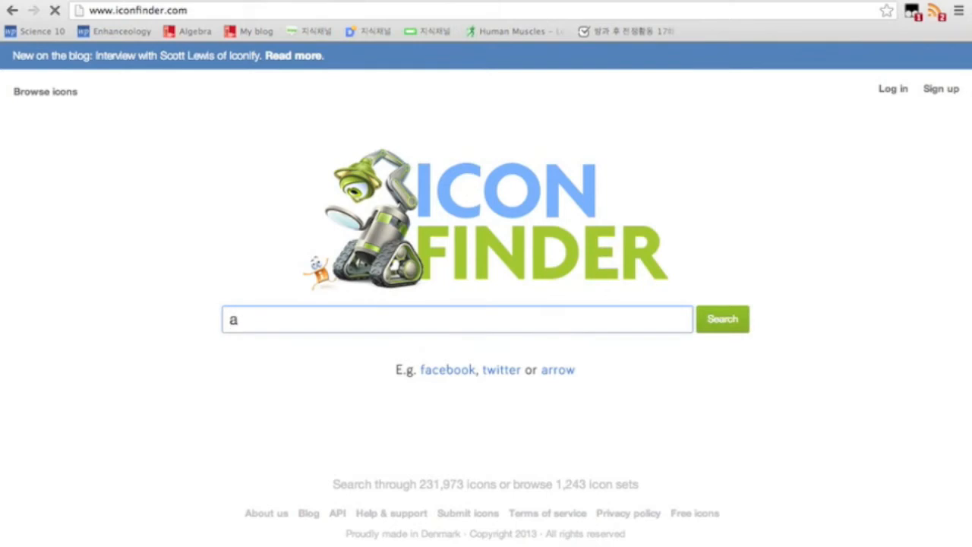
{"action": "left_click", "coordinate": [722, 319]}
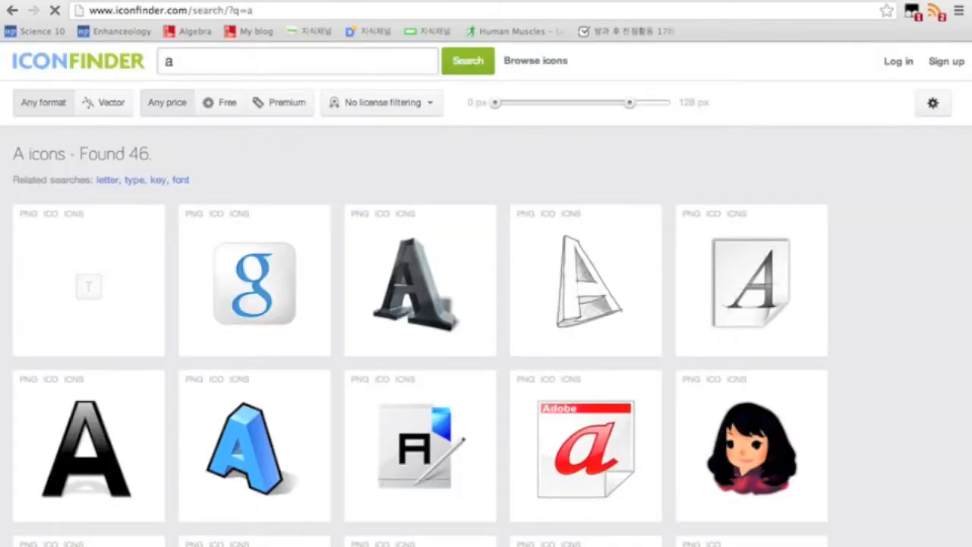
{"action": "scroll", "scroll_direction": "down", "scroll_amount": 3}
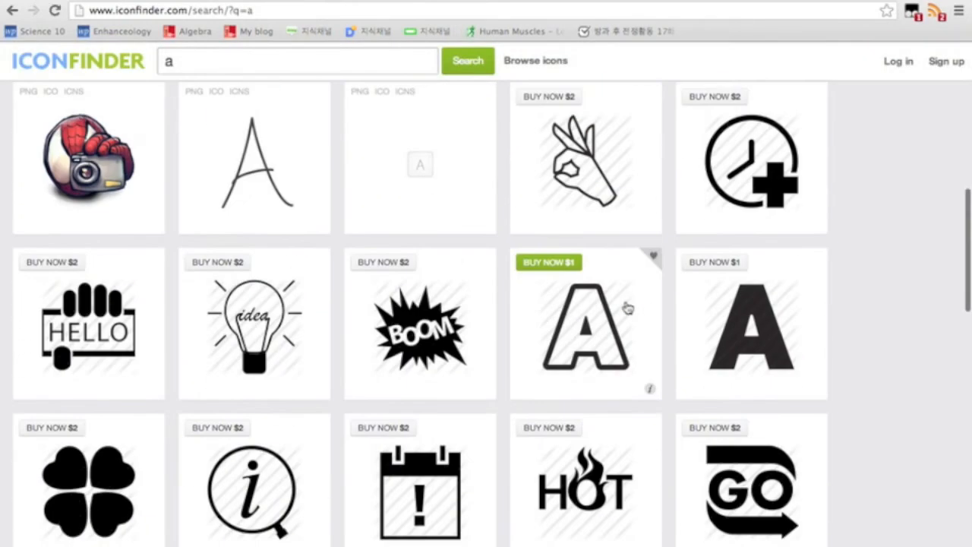
{"action": "scroll", "scroll_direction": "down", "scroll_amount": 3}
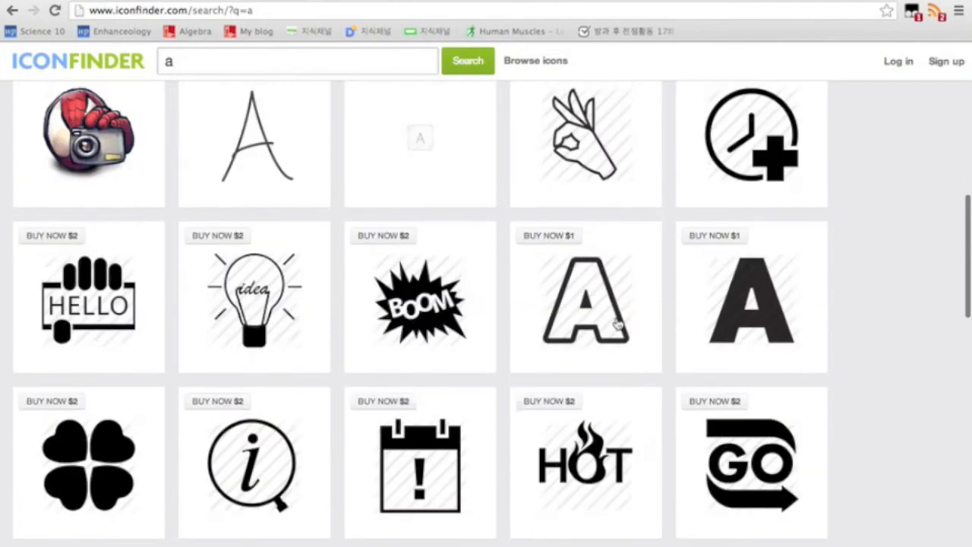
Search for 'dog' instead, browse the 38 dog icon results, then return to the home page
{"action": "left_click", "coordinate": [468, 61]}
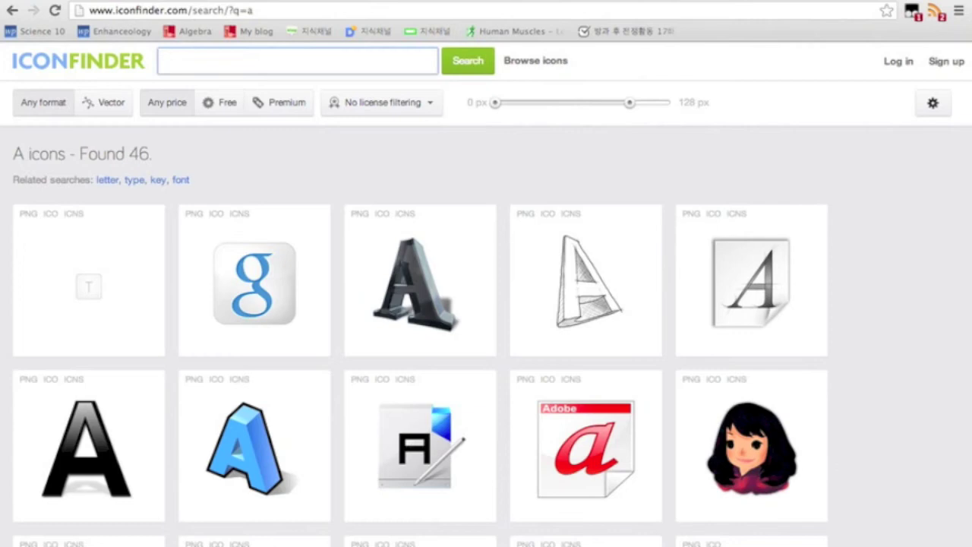
{"action": "type", "text": "dog"}
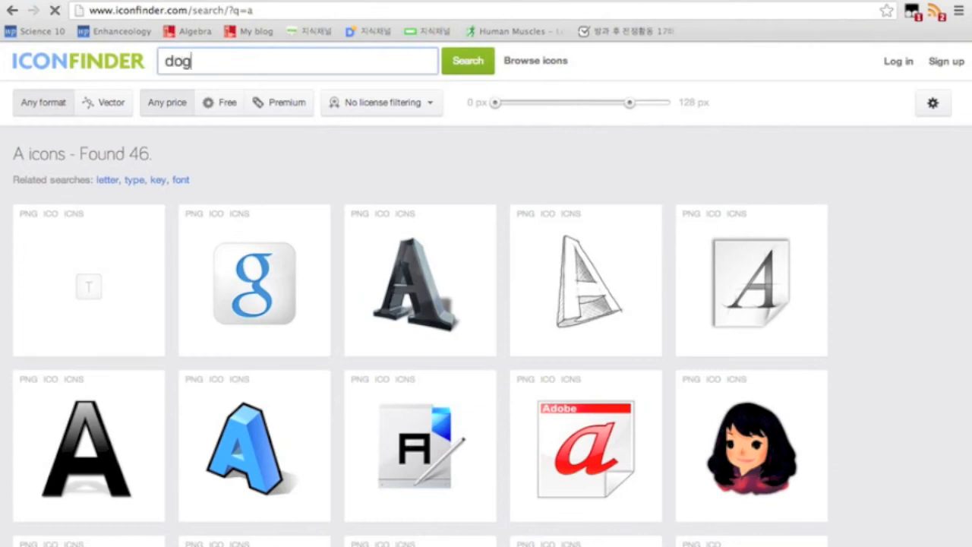
{"action": "left_click", "coordinate": [468, 61]}
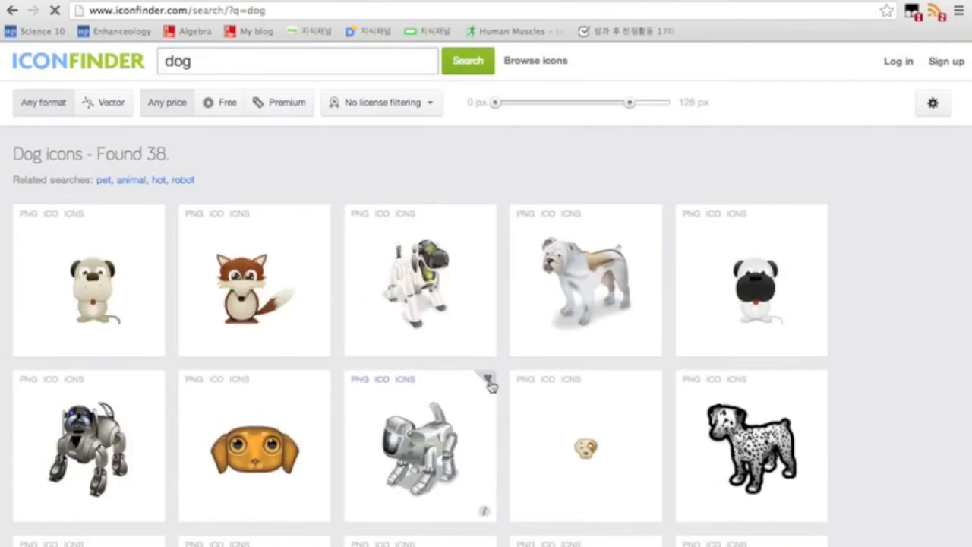
{"action": "scroll", "scroll_direction": "down", "scroll_amount": 3}
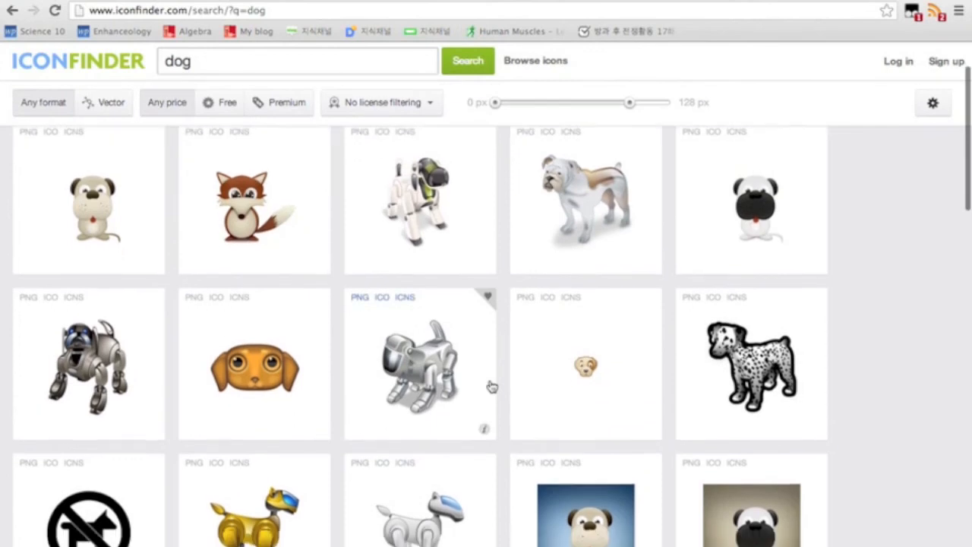
{"action": "scroll", "scroll_direction": "down", "scroll_amount": 3}
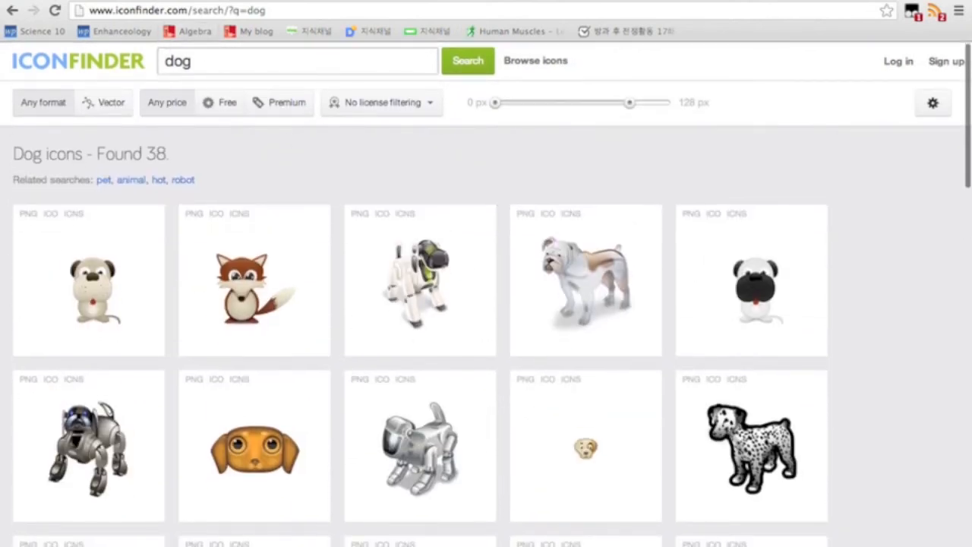
{"action": "left_click", "coordinate": [76, 61]}
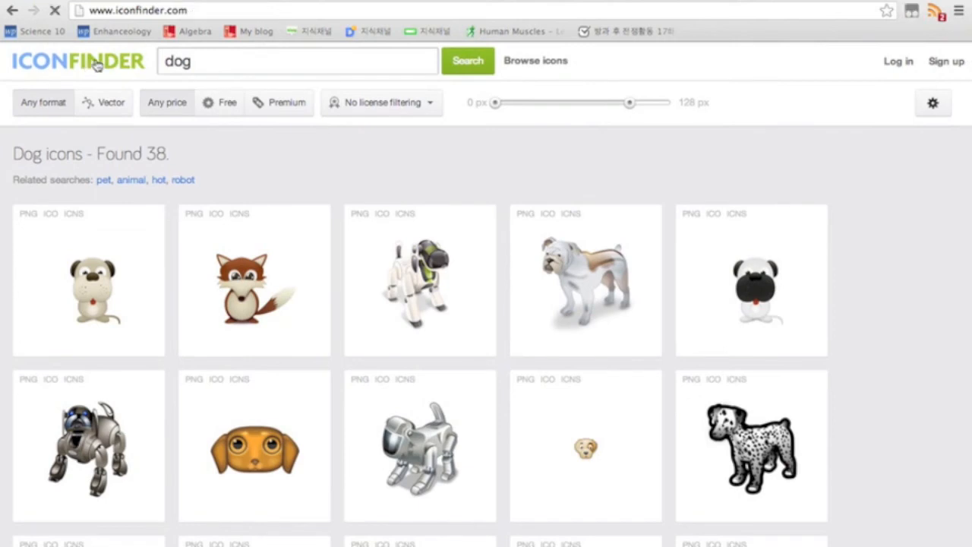